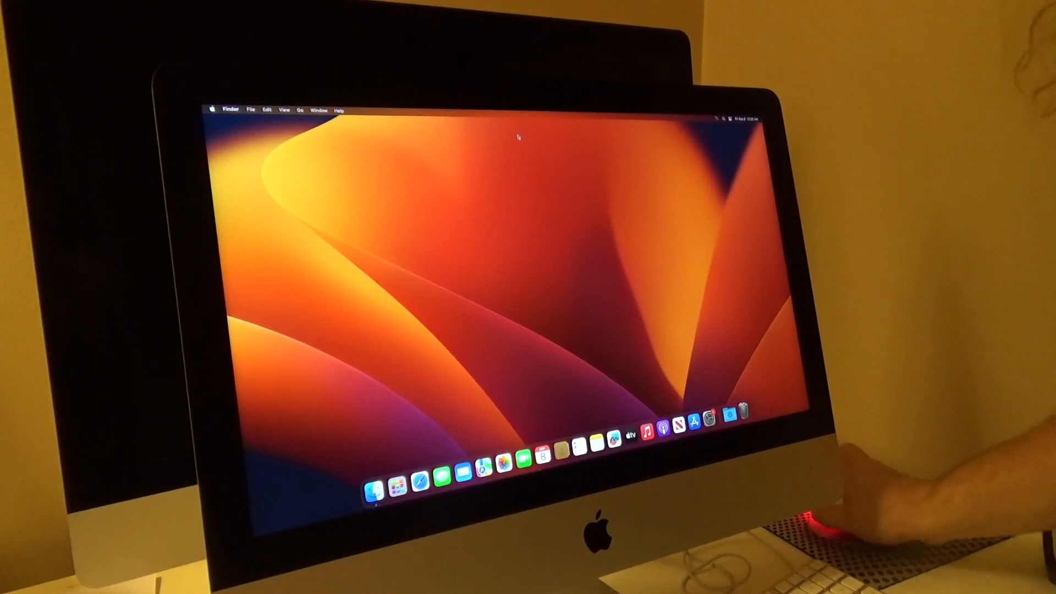
Check About This Mac, then reach the Applications folder via Finder's Go menu to launch iMovie.
{"action": "left_click", "coordinate": [214, 109]}
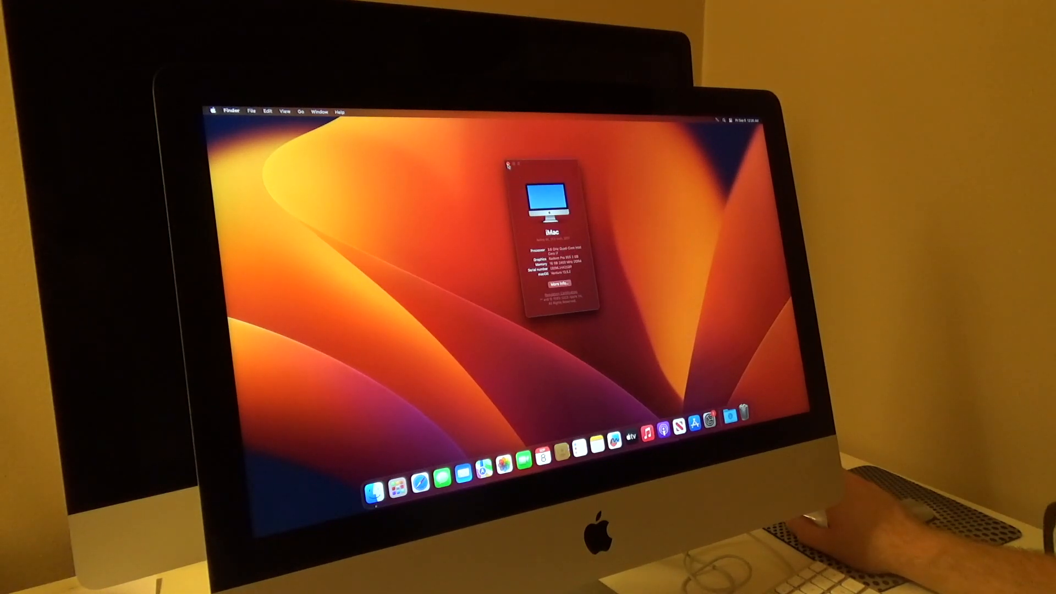
{"action": "left_click", "coordinate": [507, 165]}
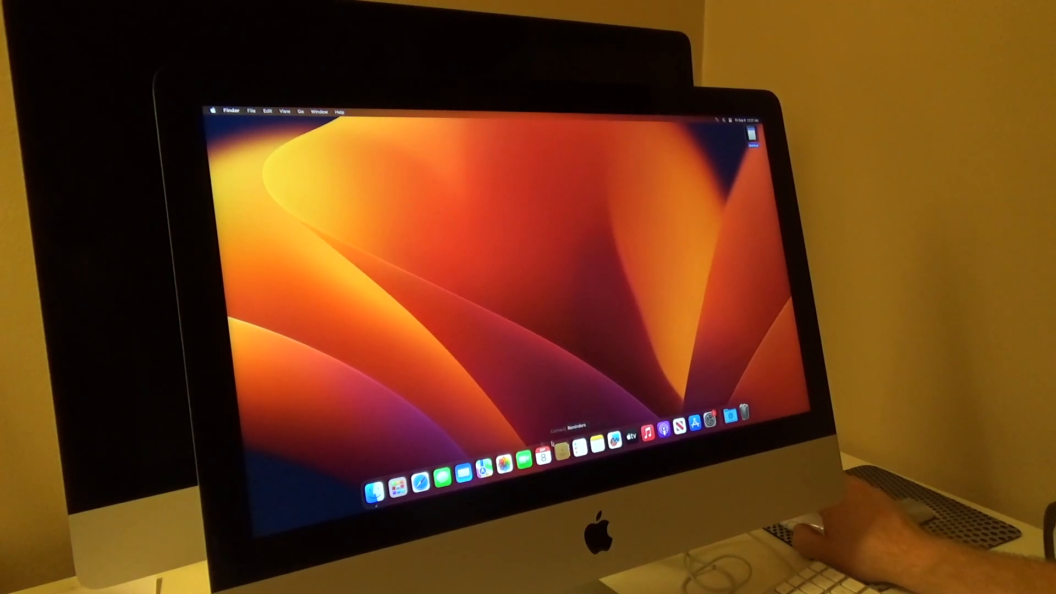
{"action": "left_click", "coordinate": [301, 110]}
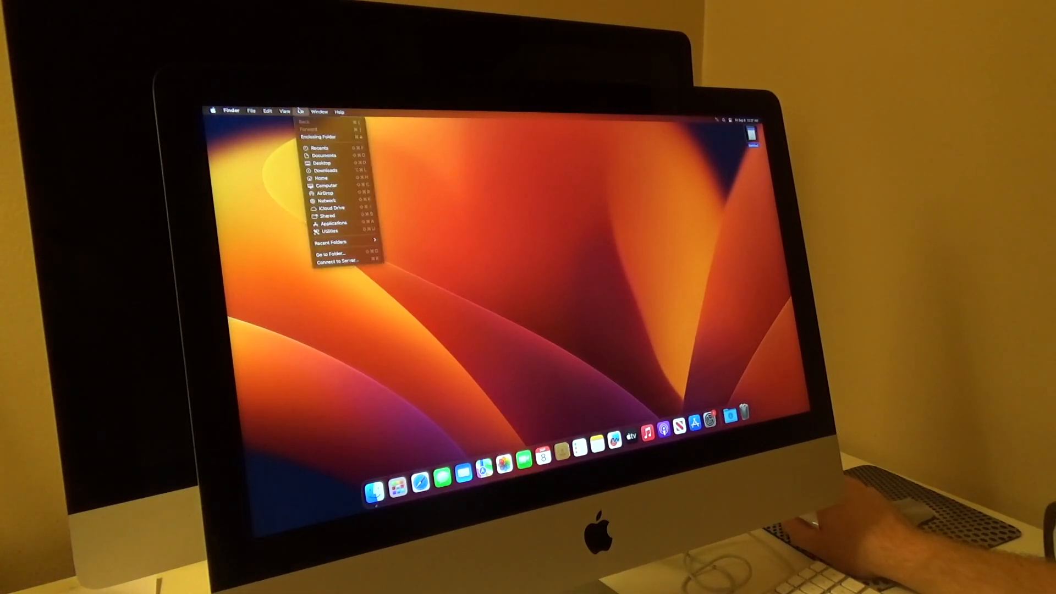
{"action": "mouse_move", "coordinate": [333, 222]}
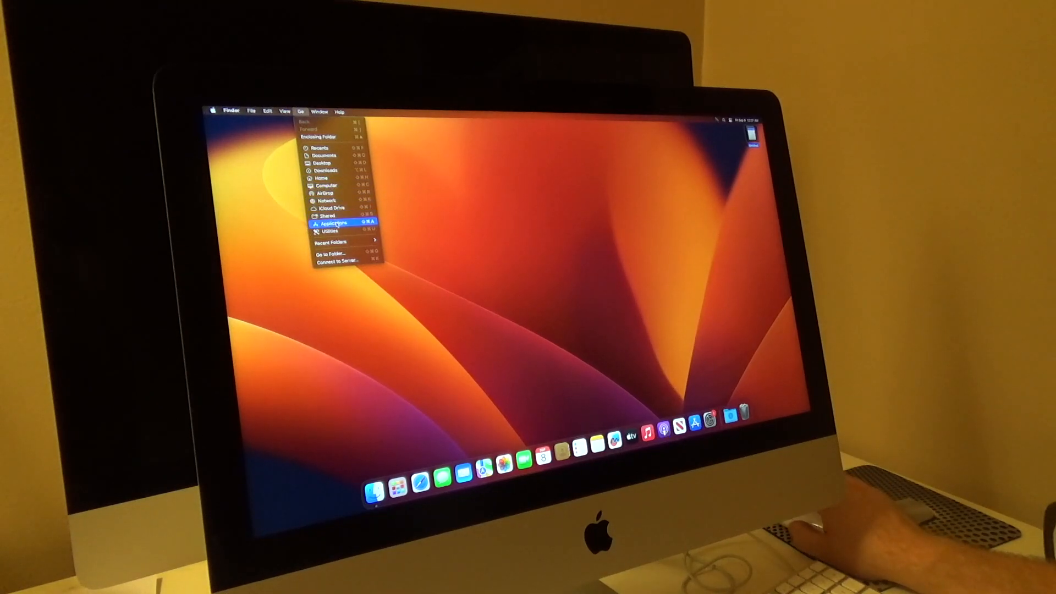
{"action": "left_click", "coordinate": [334, 222]}
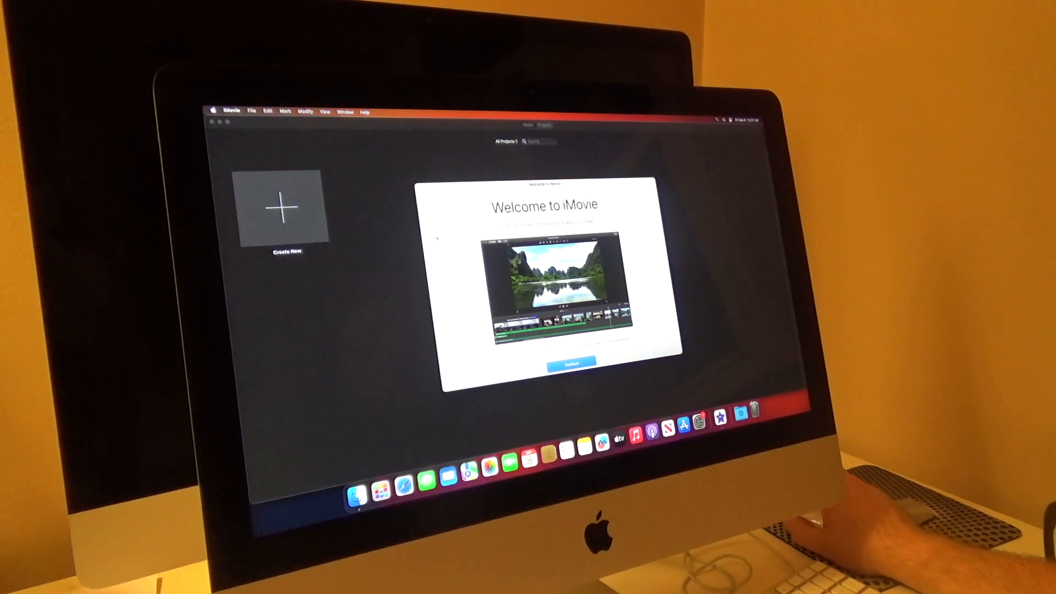
Dismiss the welcome with Continue and Get Started, then switch to the Media library to import clips.
{"action": "left_click", "coordinate": [570, 360]}
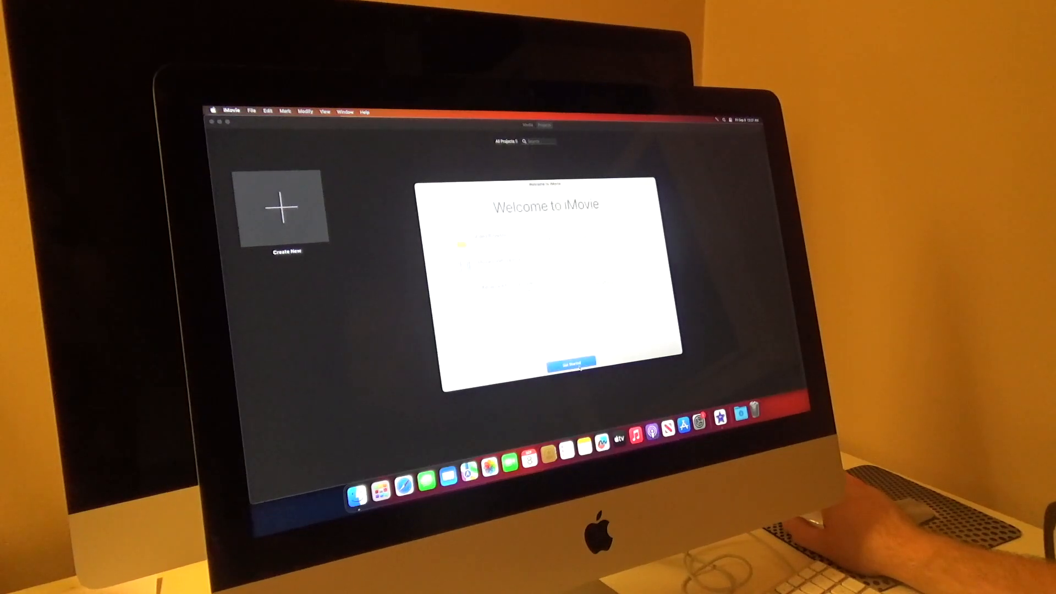
{"action": "left_click", "coordinate": [570, 362]}
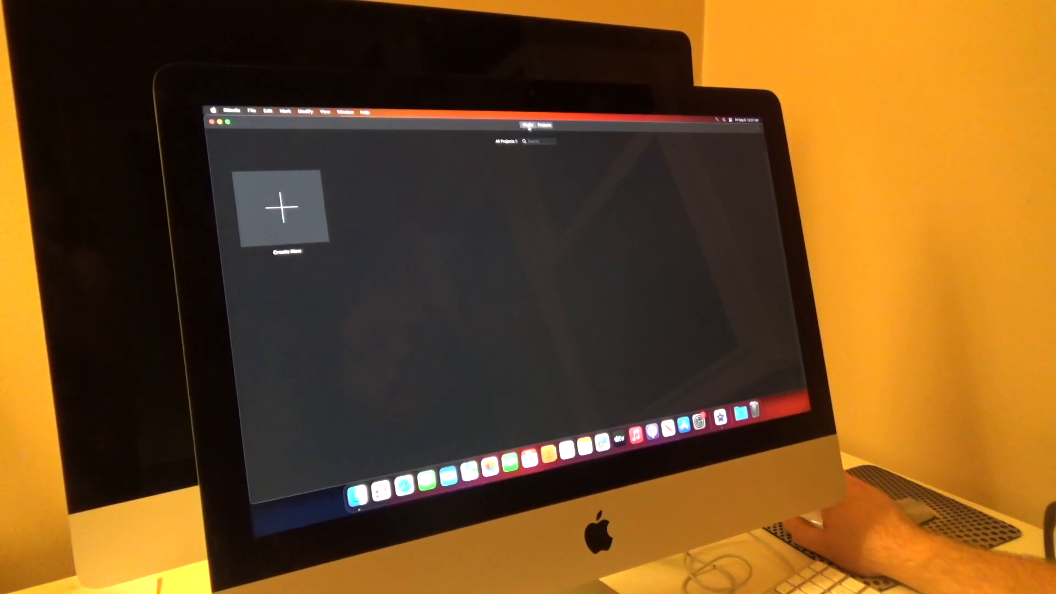
{"action": "left_click", "coordinate": [279, 212]}
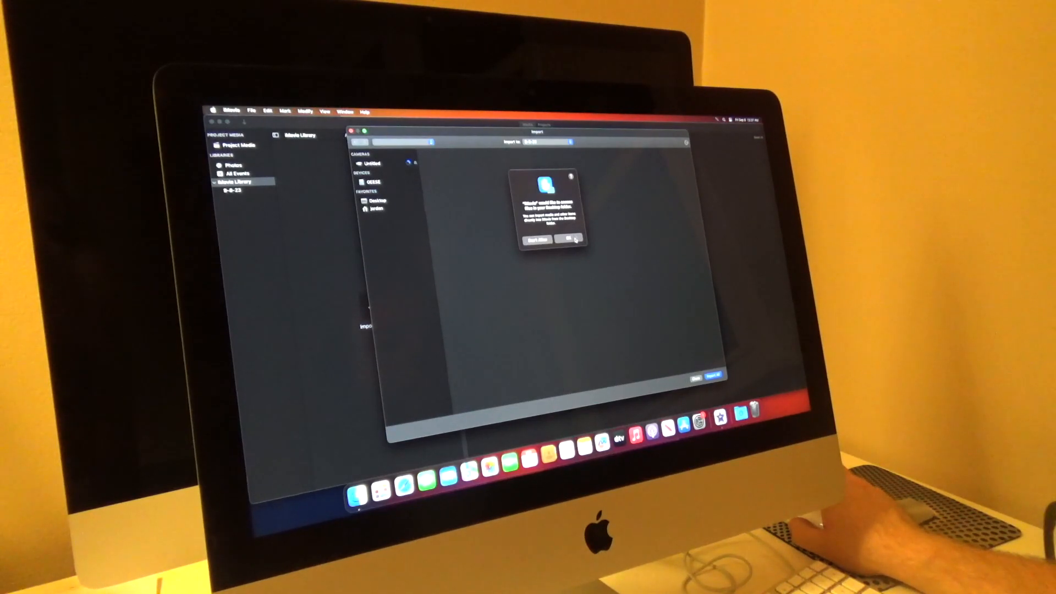
Allow file access to import the two air-conditioner clips, then create a new movie from Projects.
{"action": "left_click", "coordinate": [570, 239]}
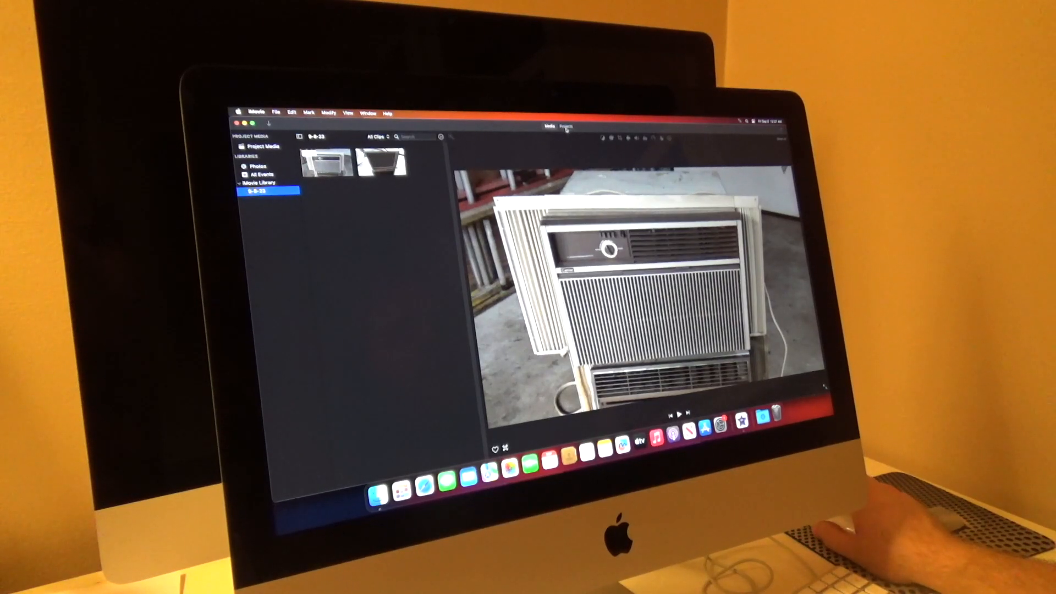
{"action": "left_click", "coordinate": [566, 129]}
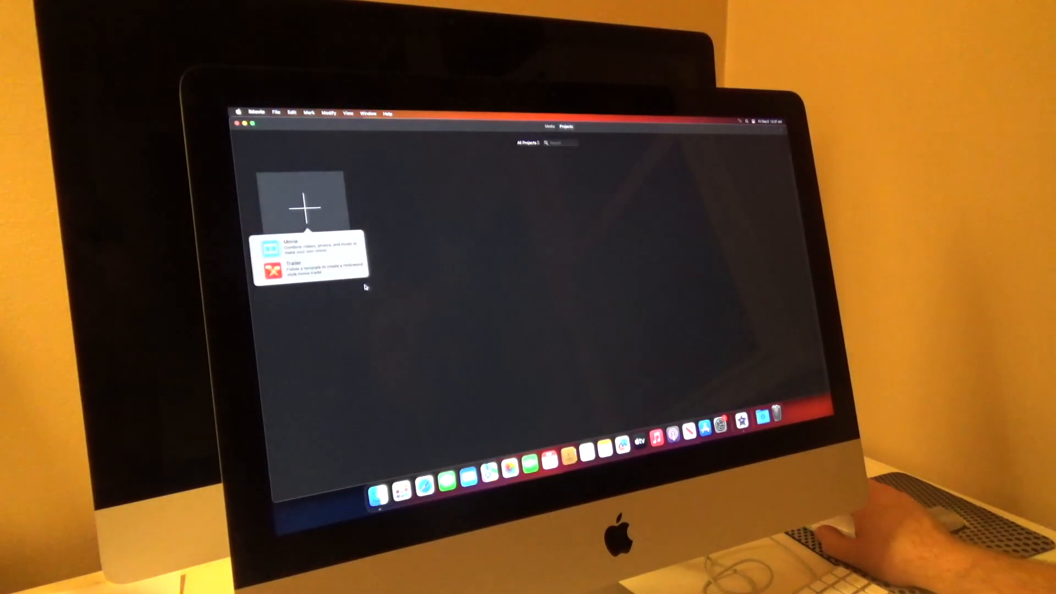
{"action": "left_click", "coordinate": [279, 253]}
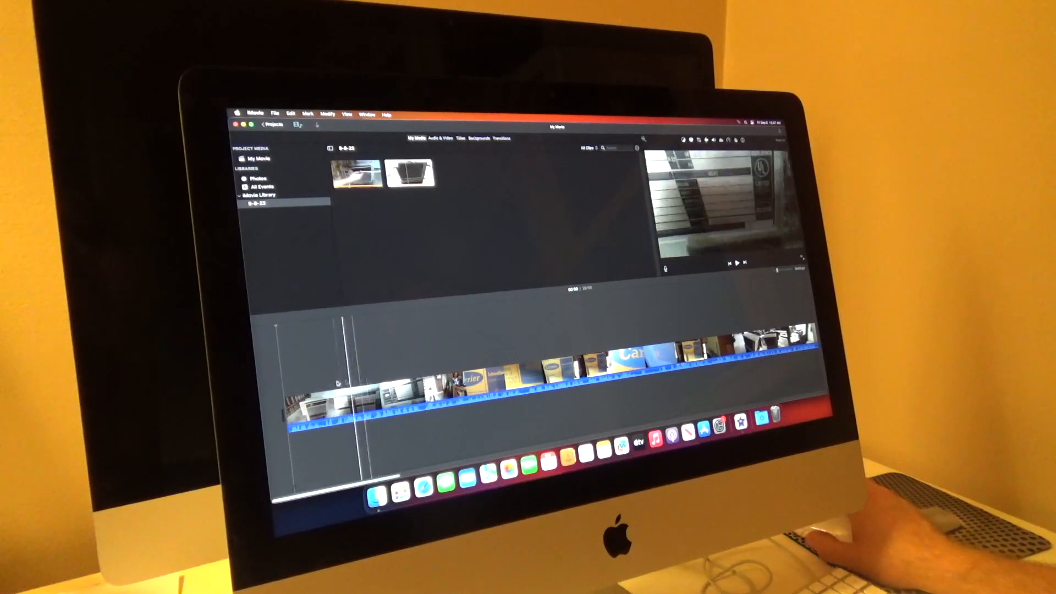
Show the Transitions browser for the two-clip movie.
{"action": "left_click", "coordinate": [504, 140]}
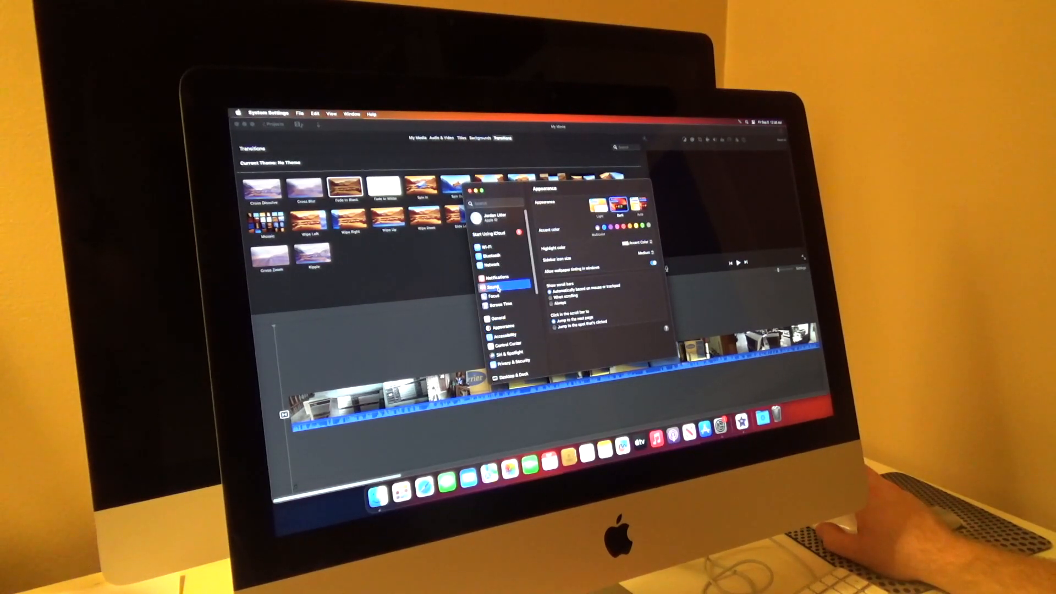
Open the Sound settings to check output, then return to iMovie's projects list.
{"action": "left_click", "coordinate": [500, 282]}
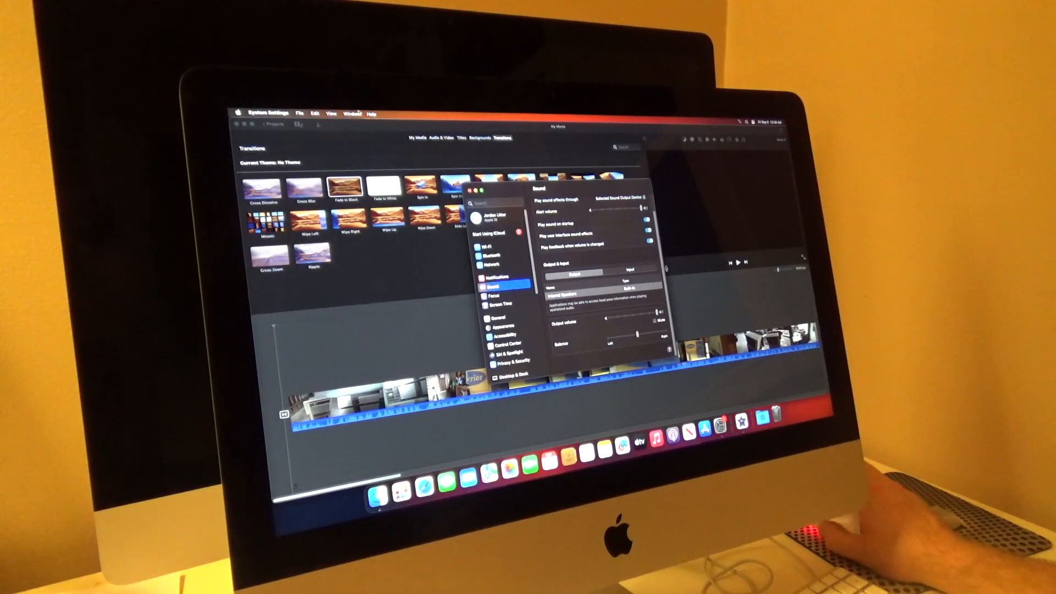
{"action": "left_click", "coordinate": [266, 113]}
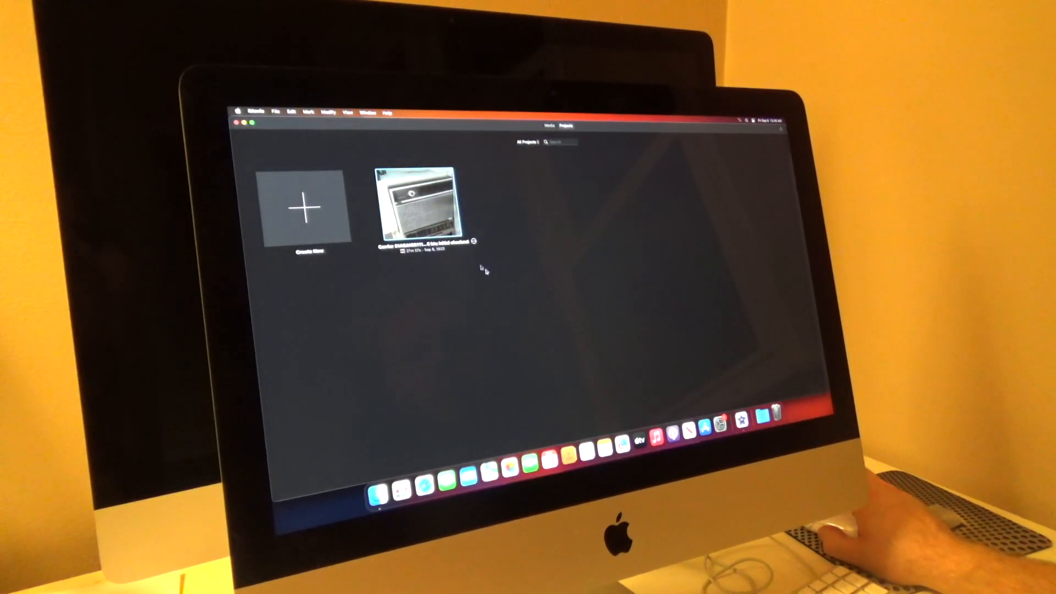
Share the air-conditioner project as a video file from its right-click menu.
{"action": "right_click", "coordinate": [415, 214]}
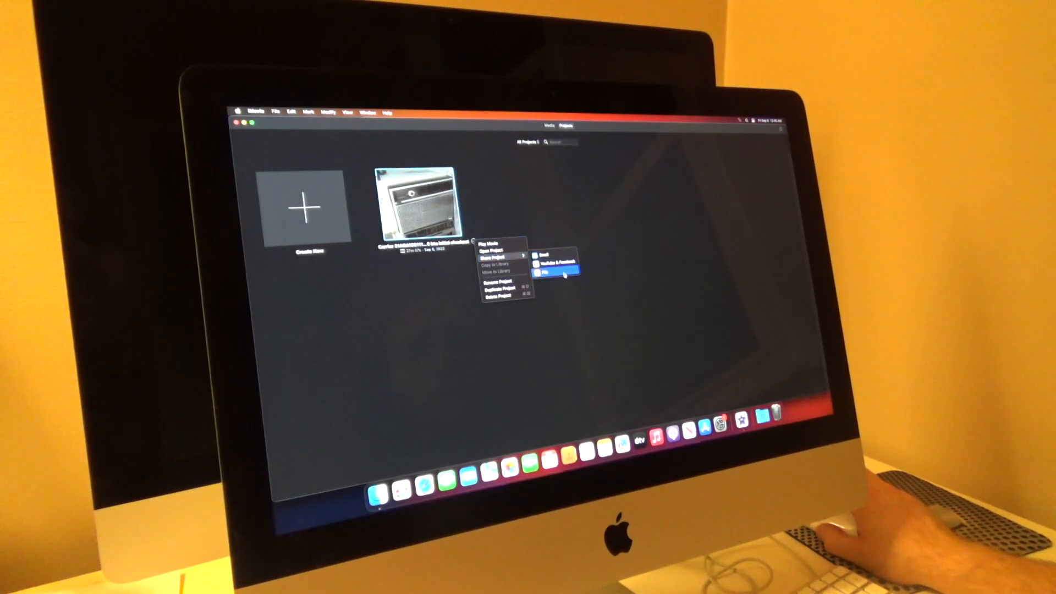
{"action": "left_click", "coordinate": [549, 272]}
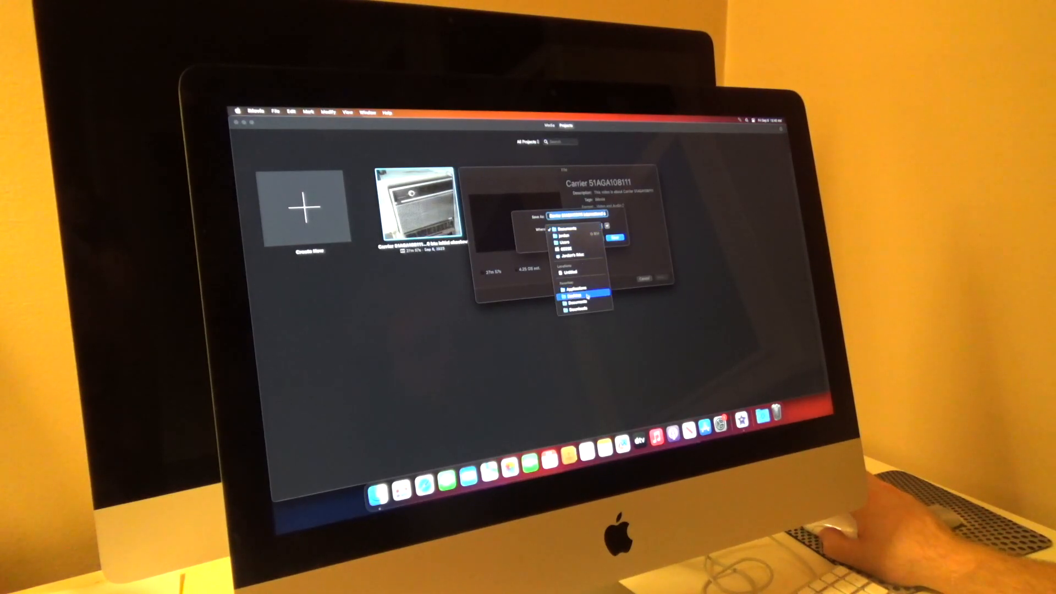
Choose the save folder in the Where pop-up for the exported video.
{"action": "left_click", "coordinate": [574, 293]}
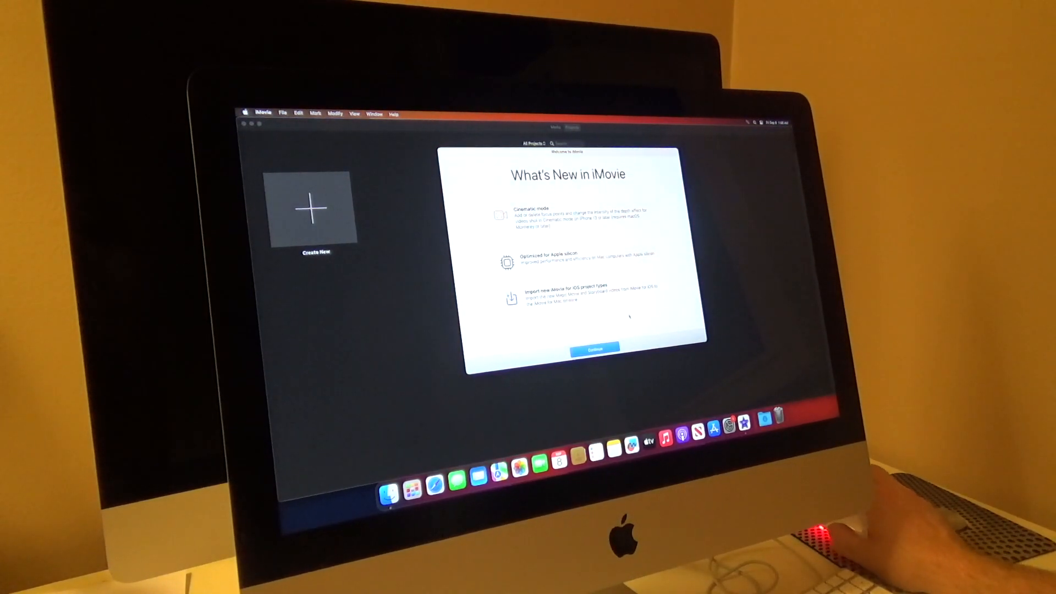
Dismiss the What's New screen to return to the library.
{"action": "left_click", "coordinate": [596, 348]}
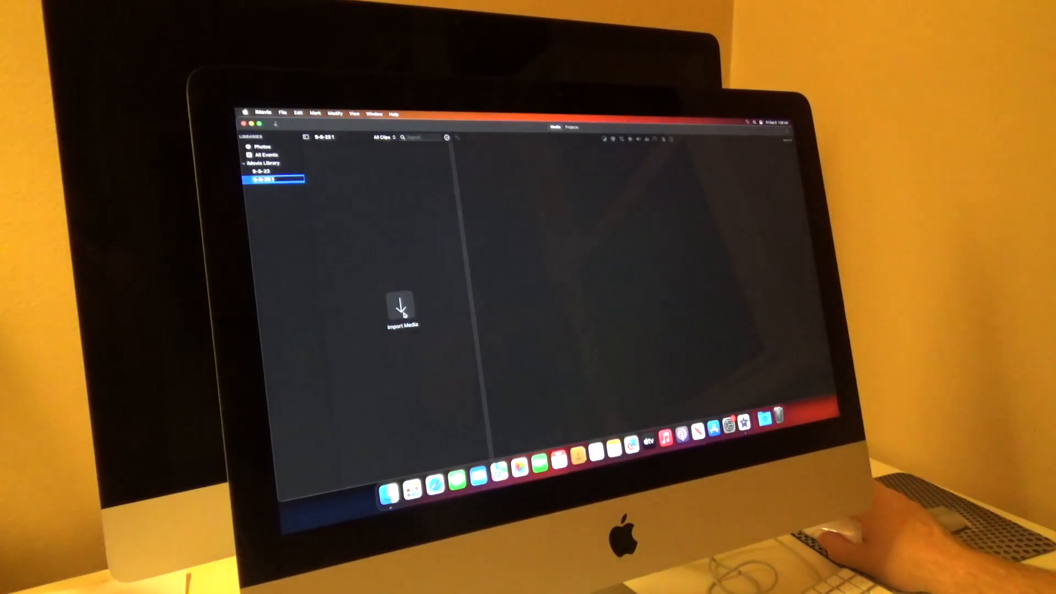
Open Import Media, select camera2 under Cameras and preview its first clip.
{"action": "left_click", "coordinate": [401, 310]}
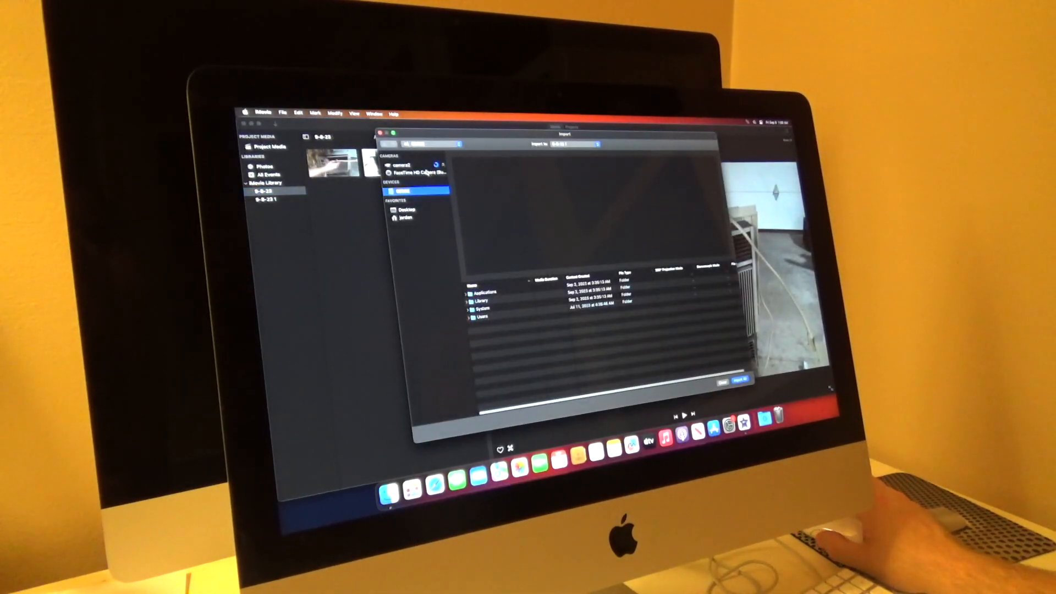
{"action": "left_click", "coordinate": [409, 165]}
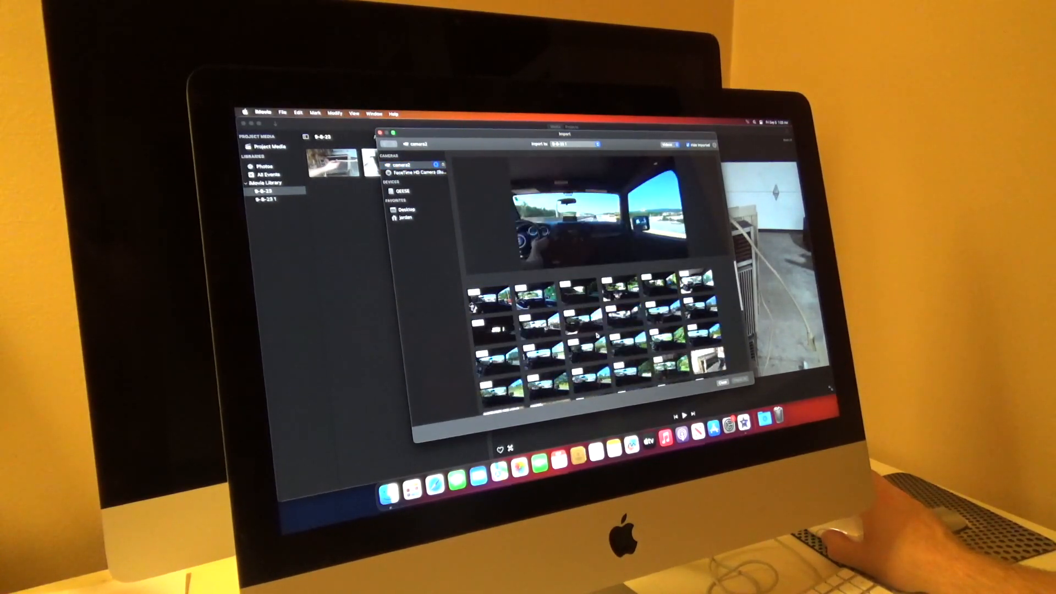
{"action": "left_click", "coordinate": [487, 302]}
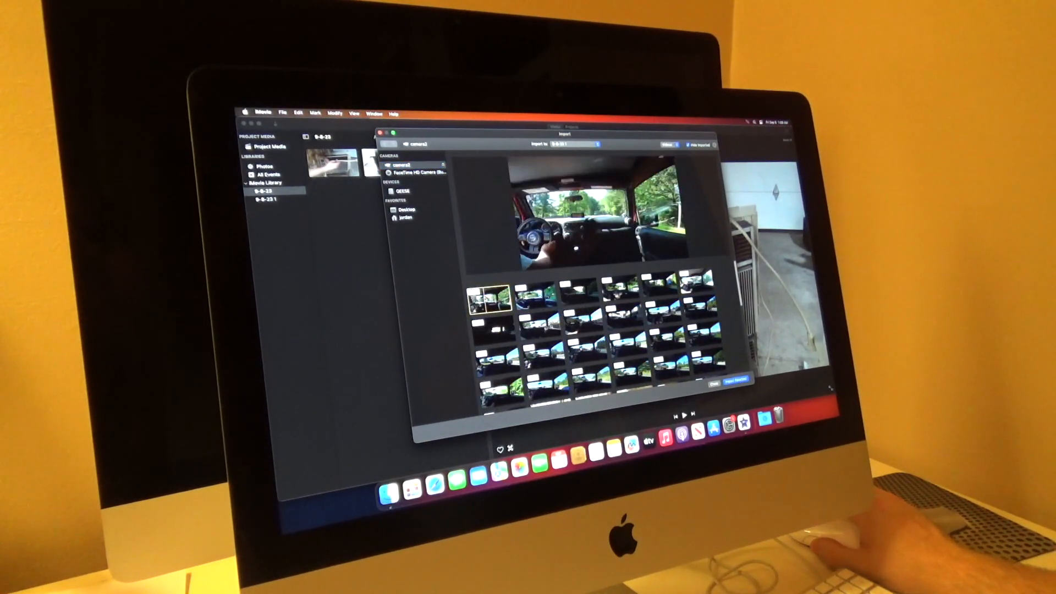